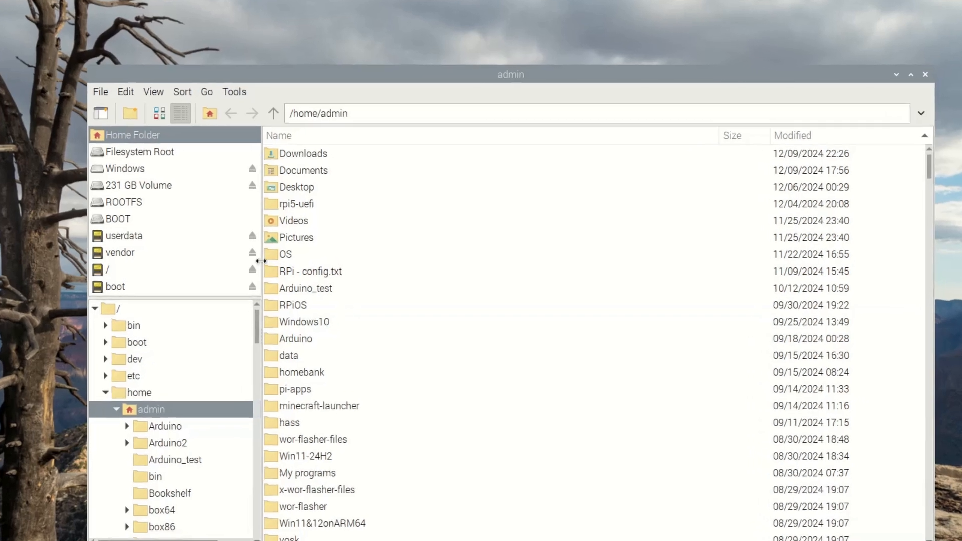
Browse from Filesystem Root into /boot/firmware and bring the bcm2712 .dtb files into view
{"action": "left_click", "coordinate": [138, 151]}
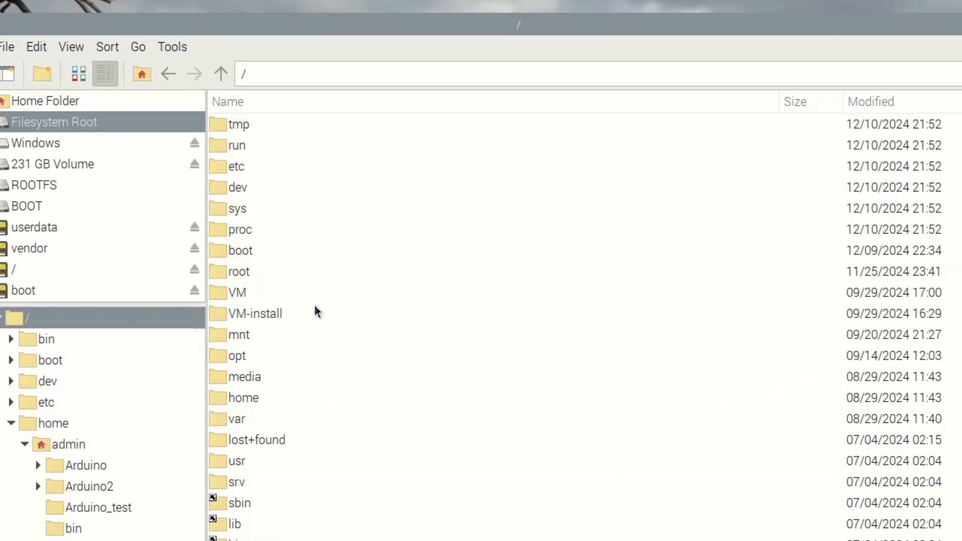
{"action": "mouse_move", "coordinate": [233, 181]}
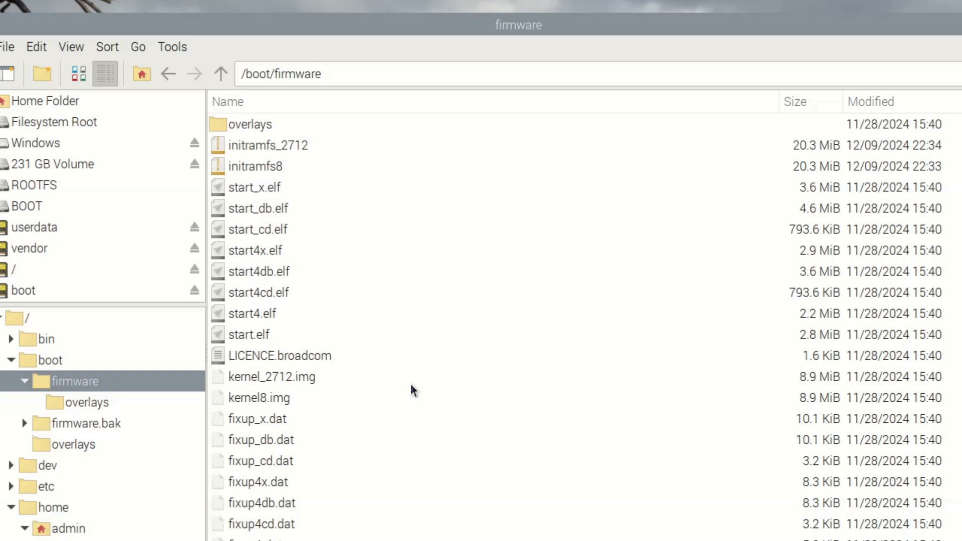
{"action": "scroll", "scroll_direction": "down", "scroll_amount": 3}
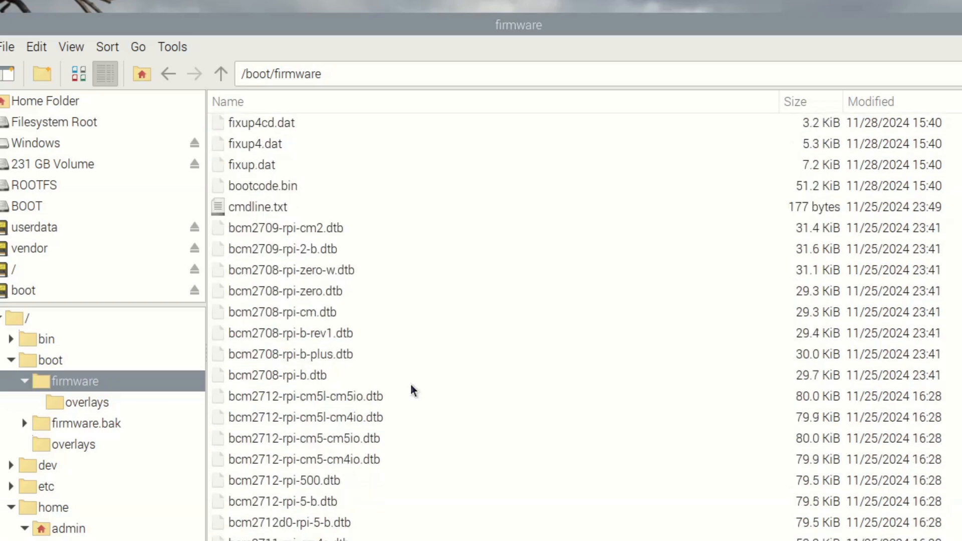
{"action": "scroll", "scroll_direction": "down", "scroll_amount": 3}
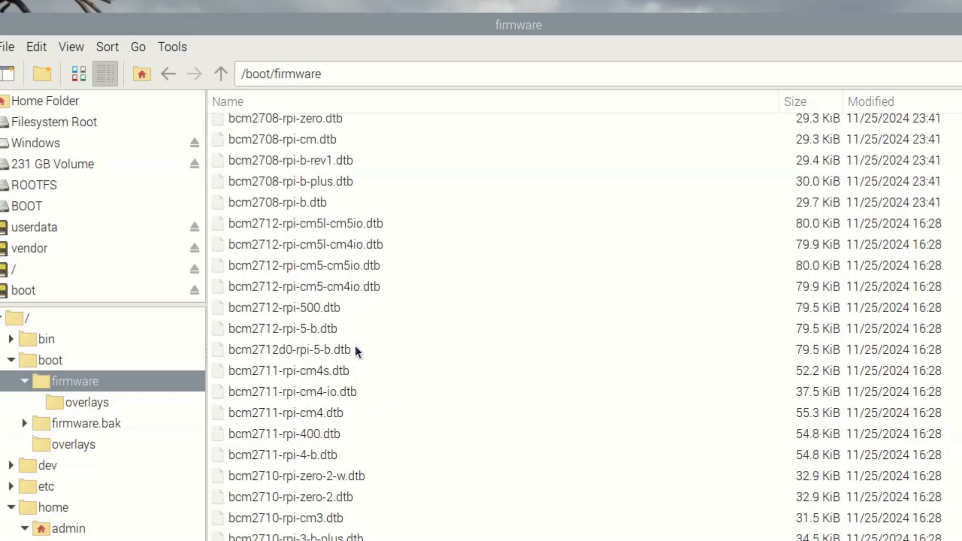
{"action": "mouse_move", "coordinate": [366, 351]}
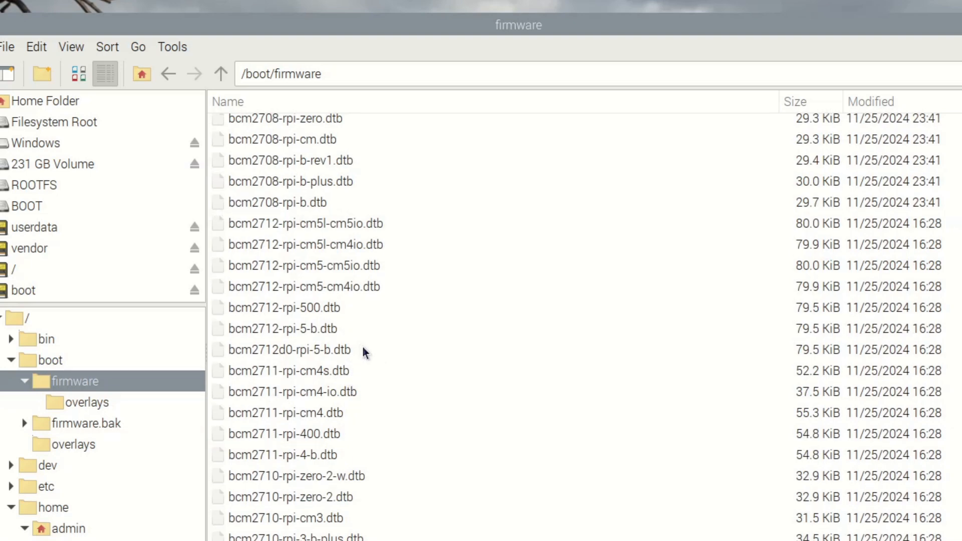
Start and cancel a rename of bcm2712-rpi-5-b.dtb, then select bcm2712d0-rpi-5-b.dtb instead
{"action": "left_click", "coordinate": [284, 329]}
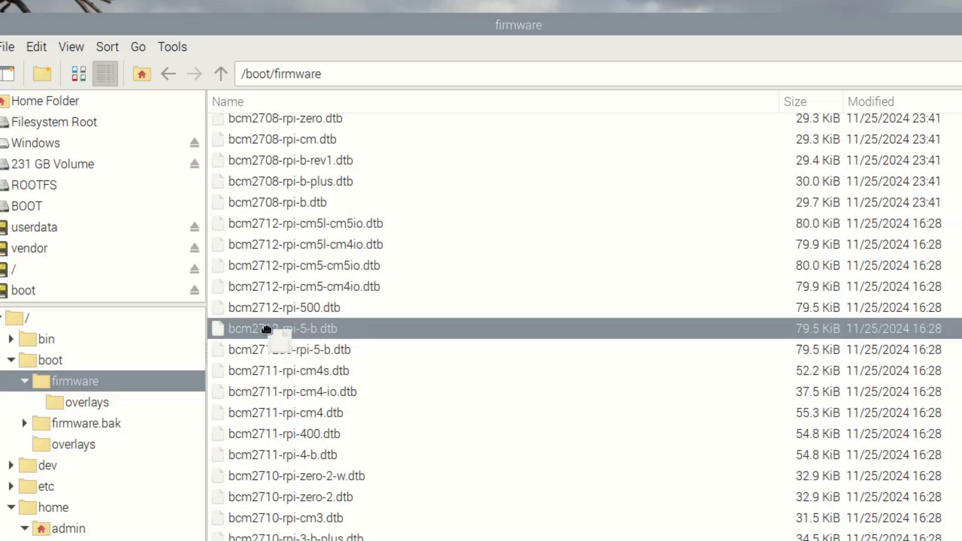
{"action": "key", "text": "F2"}
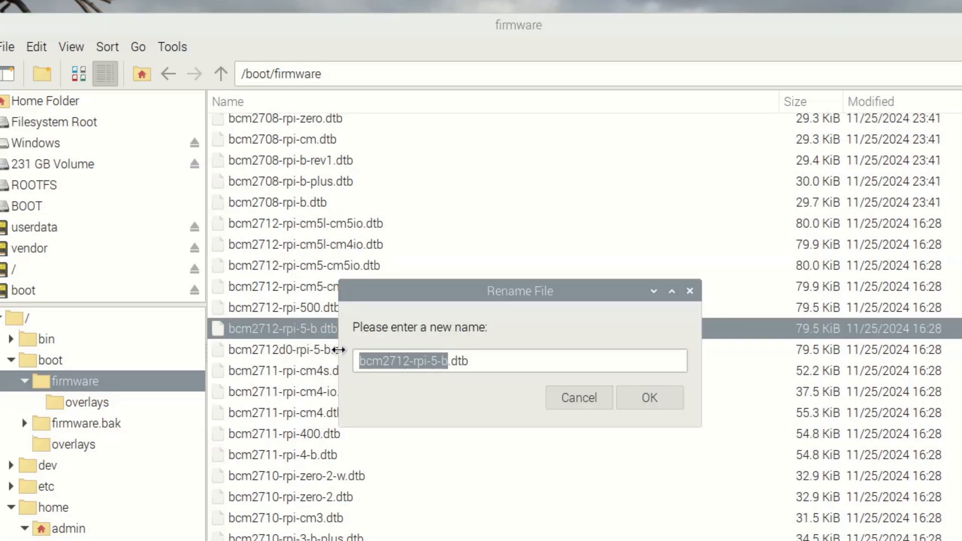
{"action": "left_click", "coordinate": [577, 397]}
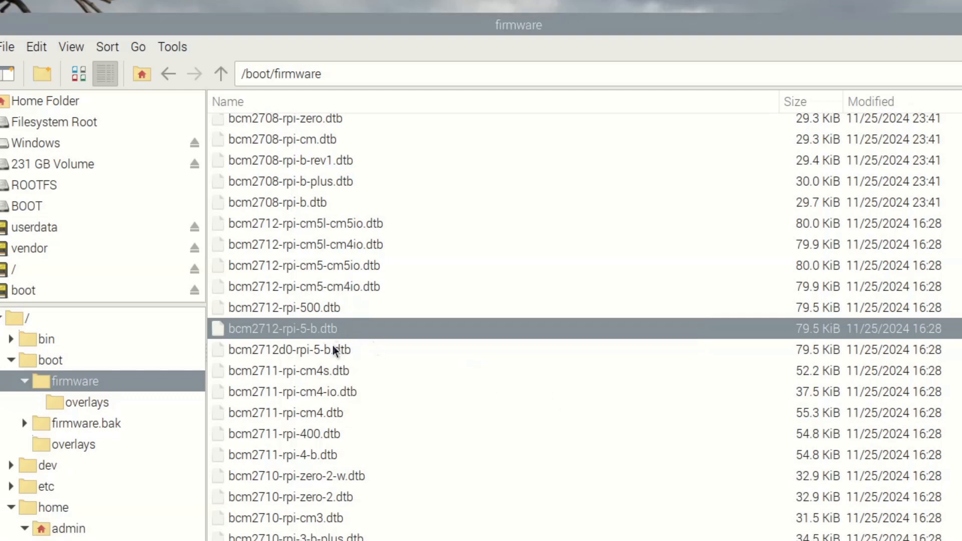
{"action": "left_click", "coordinate": [288, 350]}
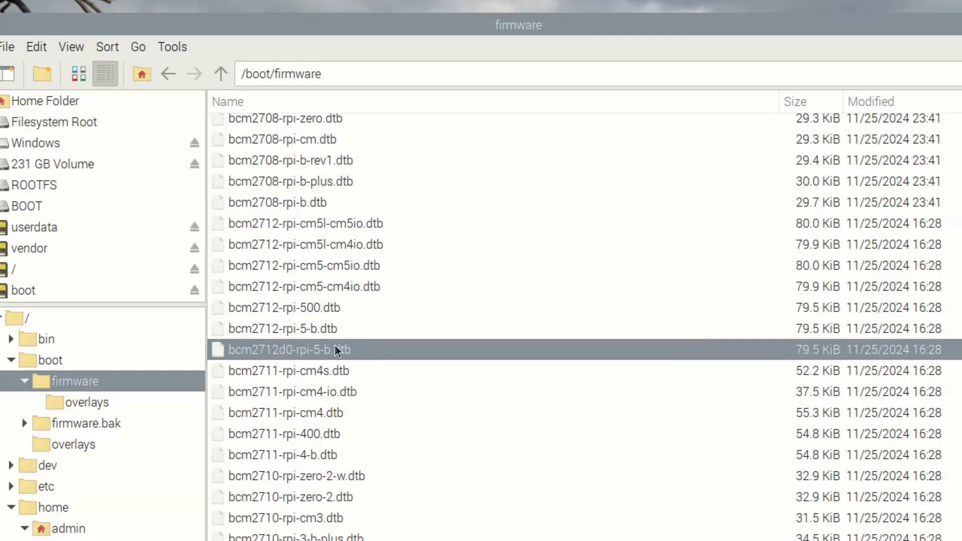
{"action": "mouse_move", "coordinate": [268, 350]}
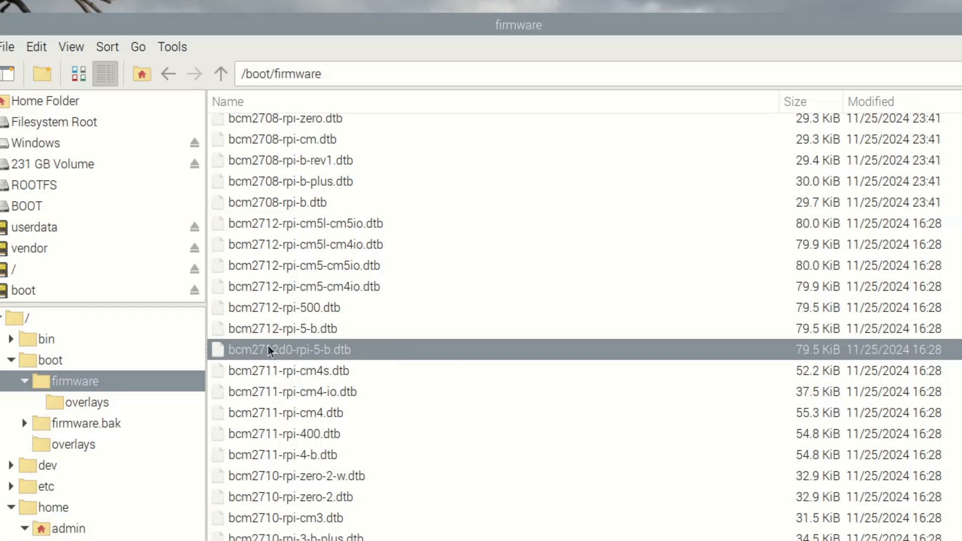
{"action": "mouse_move", "coordinate": [270, 312]}
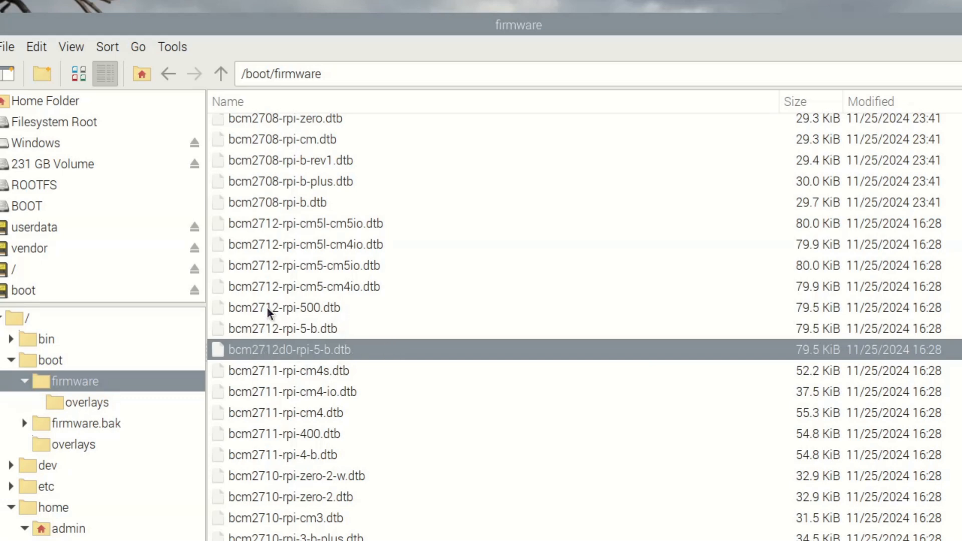
{"action": "mouse_move", "coordinate": [270, 355]}
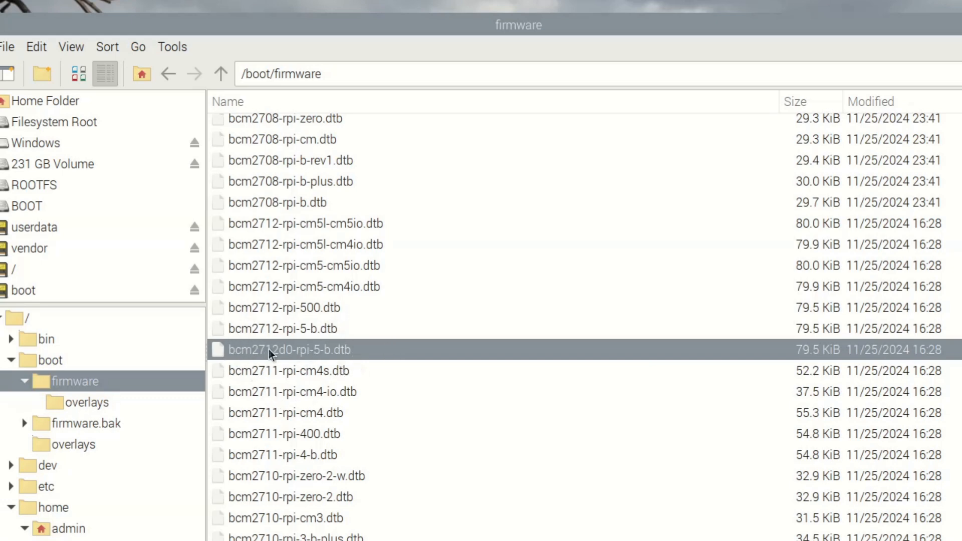
{"action": "mouse_move", "coordinate": [257, 323]}
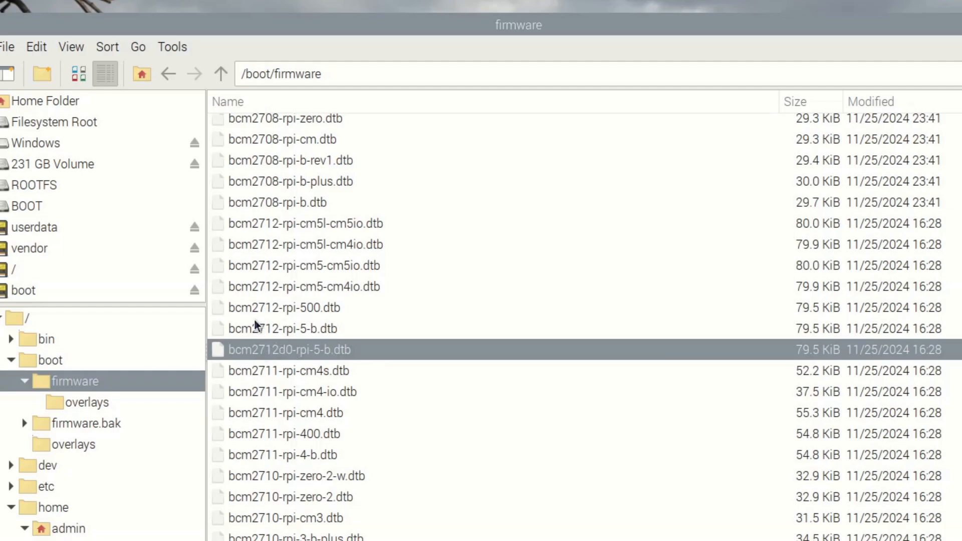